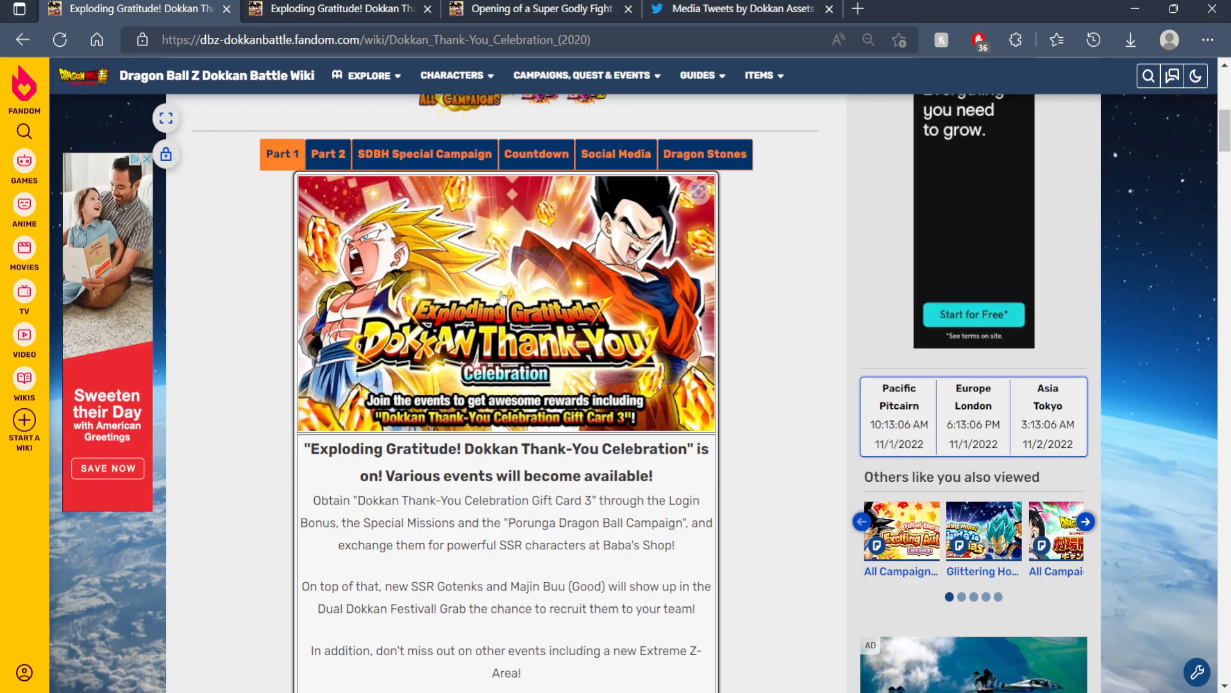
{"action": "mouse_move", "coordinate": [440, 274]}
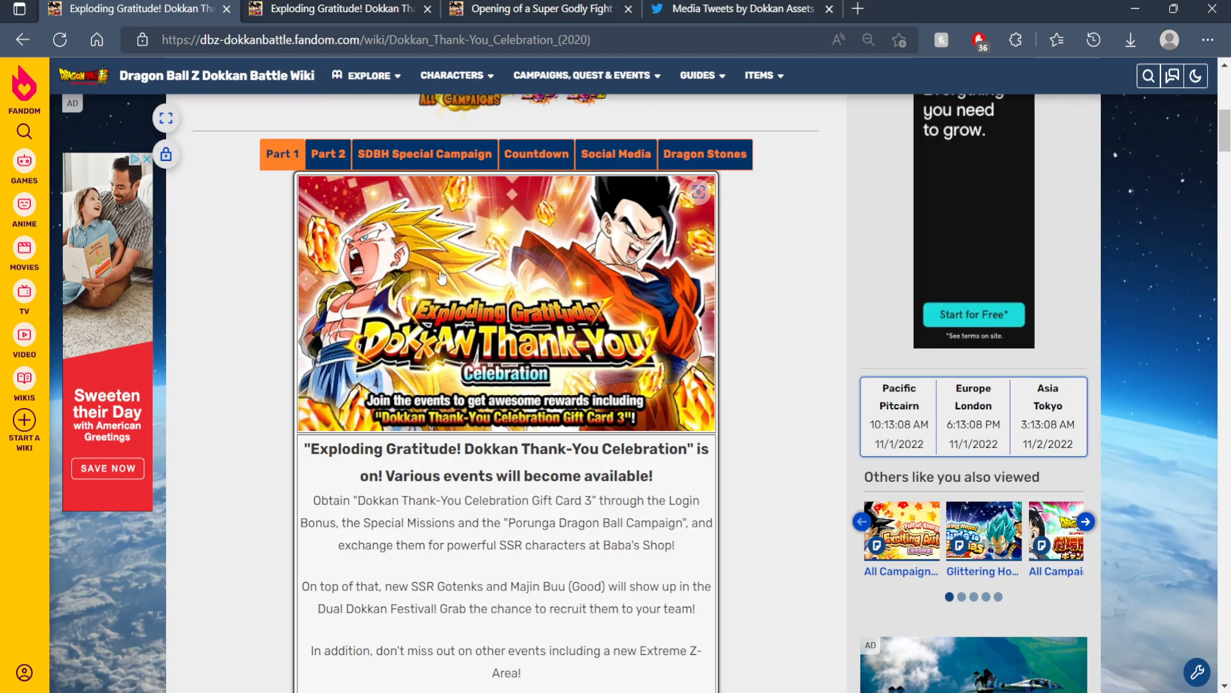
Step: Read down through the wiki event page and return toward the top
{"action": "scroll", "scroll_direction": "down", "scroll_amount": 3}
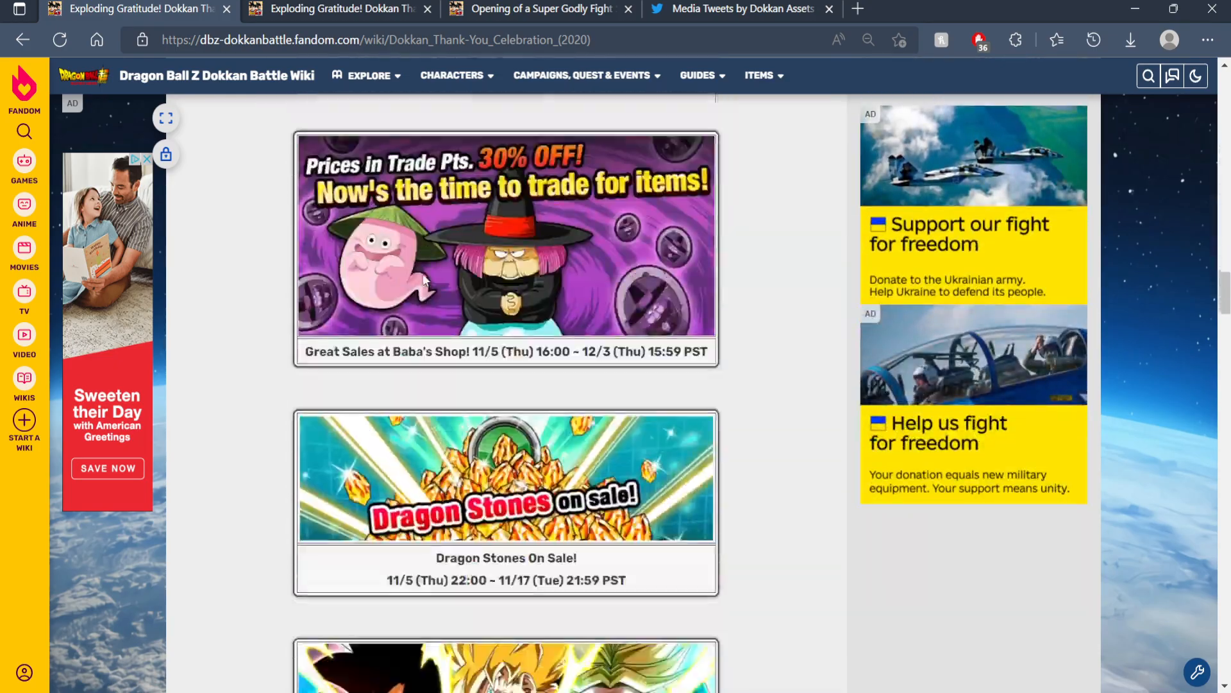
{"action": "scroll", "scroll_direction": "down", "scroll_amount": 3}
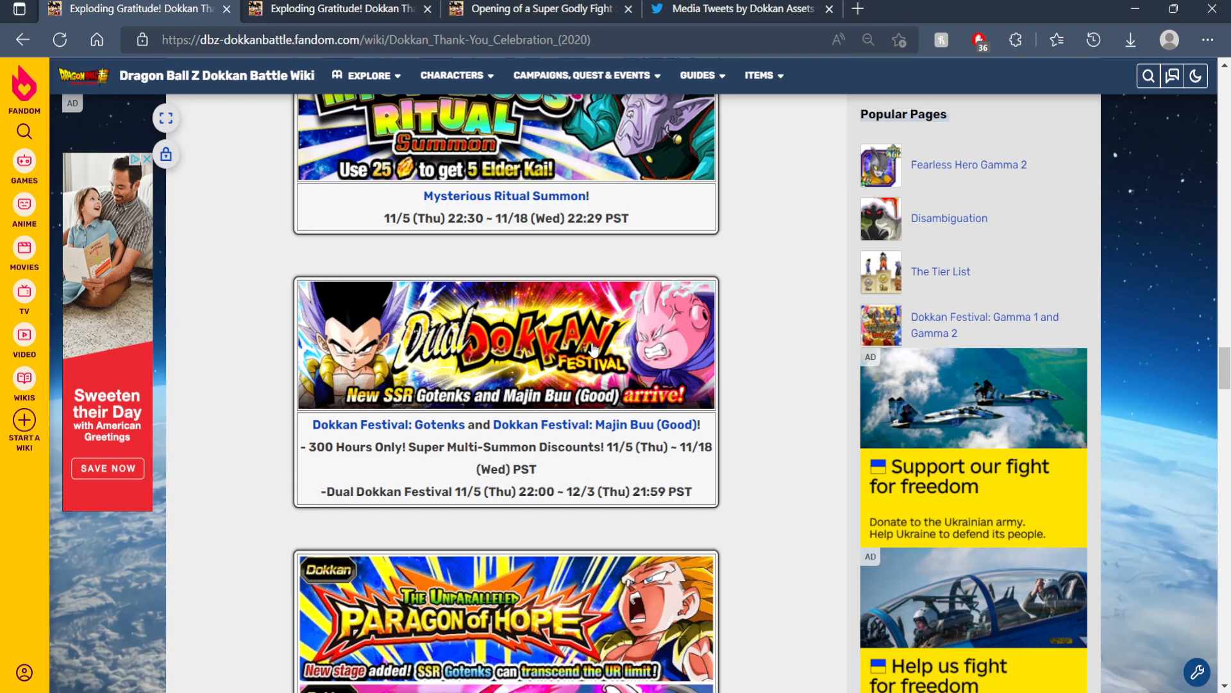
{"action": "scroll", "scroll_direction": "down", "scroll_amount": 3}
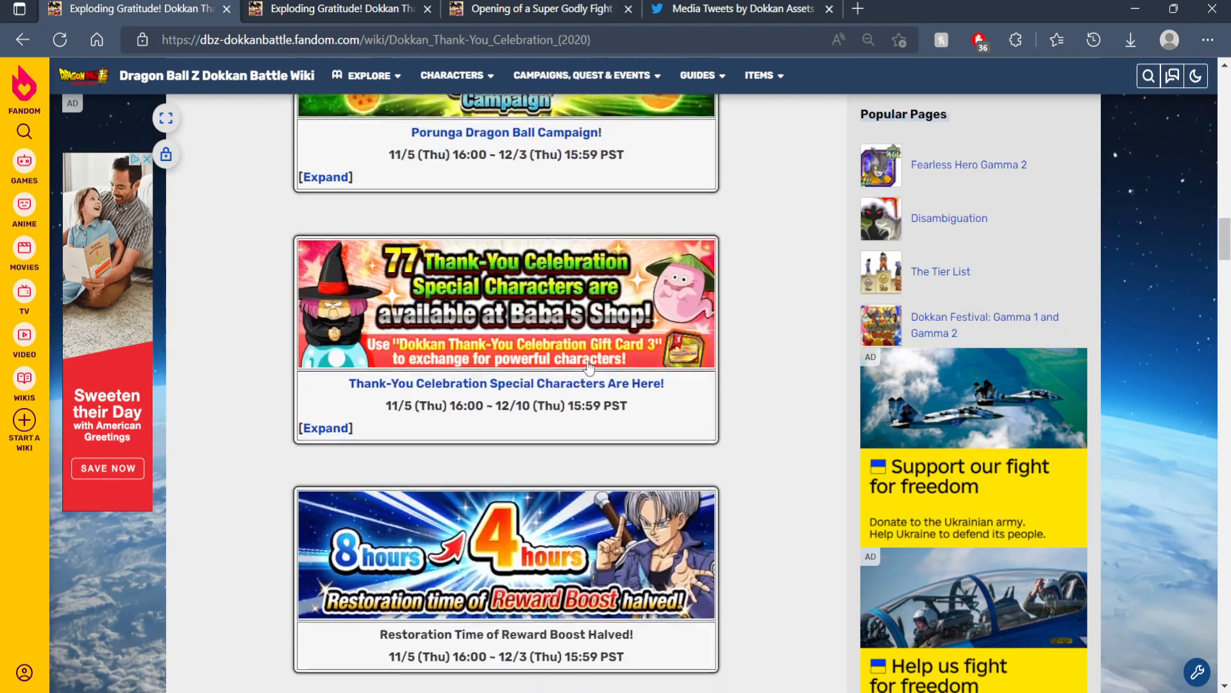
{"action": "scroll", "scroll_direction": "up", "scroll_amount": 3}
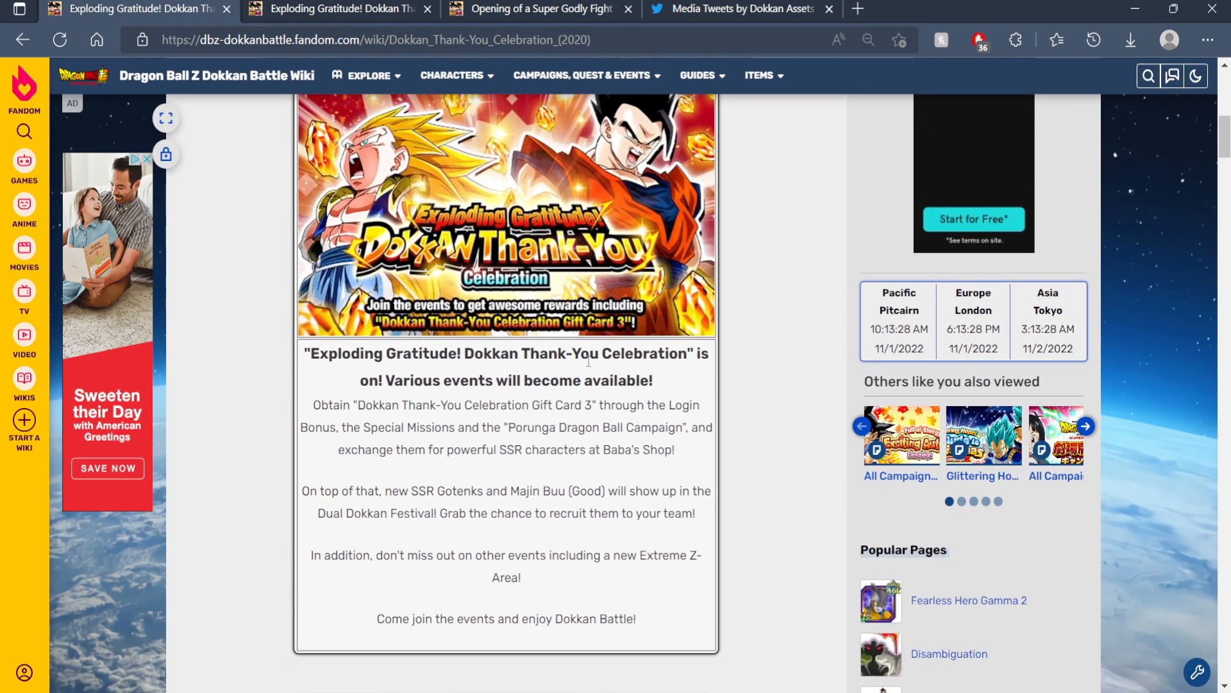
{"action": "scroll", "scroll_direction": "up", "scroll_amount": 3}
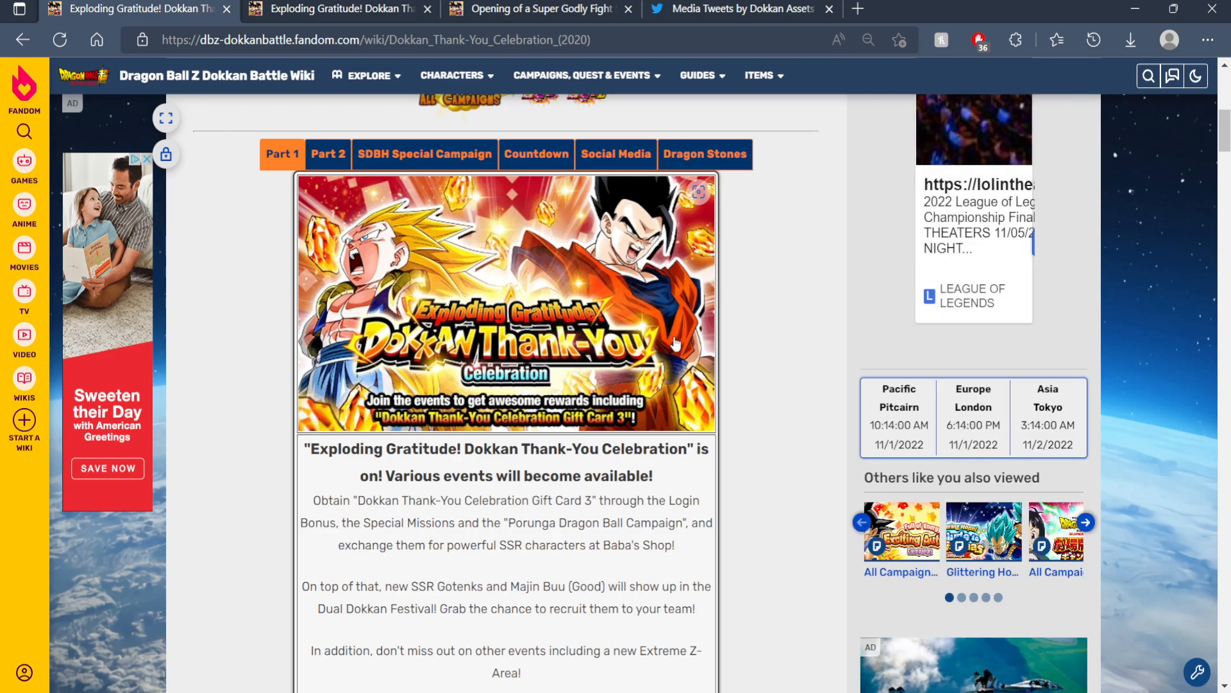
Step: Show the Dokkan Festival ticket image, then return to the wiki event page and the game
{"action": "left_click", "coordinate": [741, 9]}
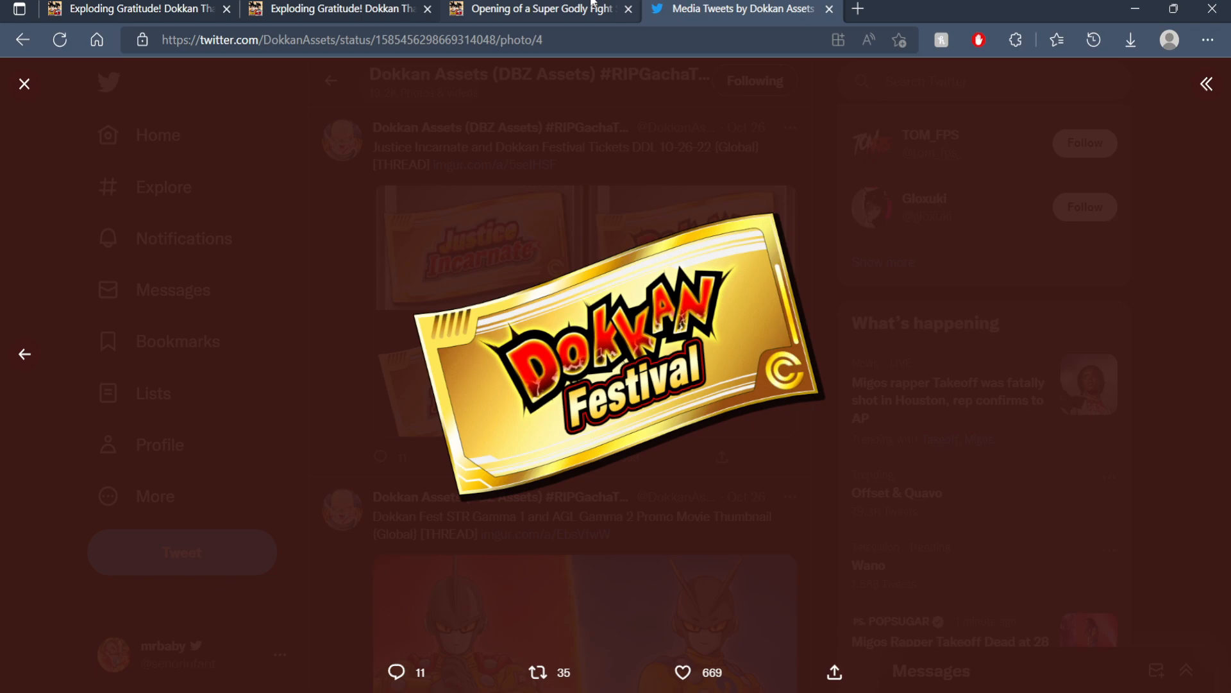
{"action": "mouse_move", "coordinate": [430, 232]}
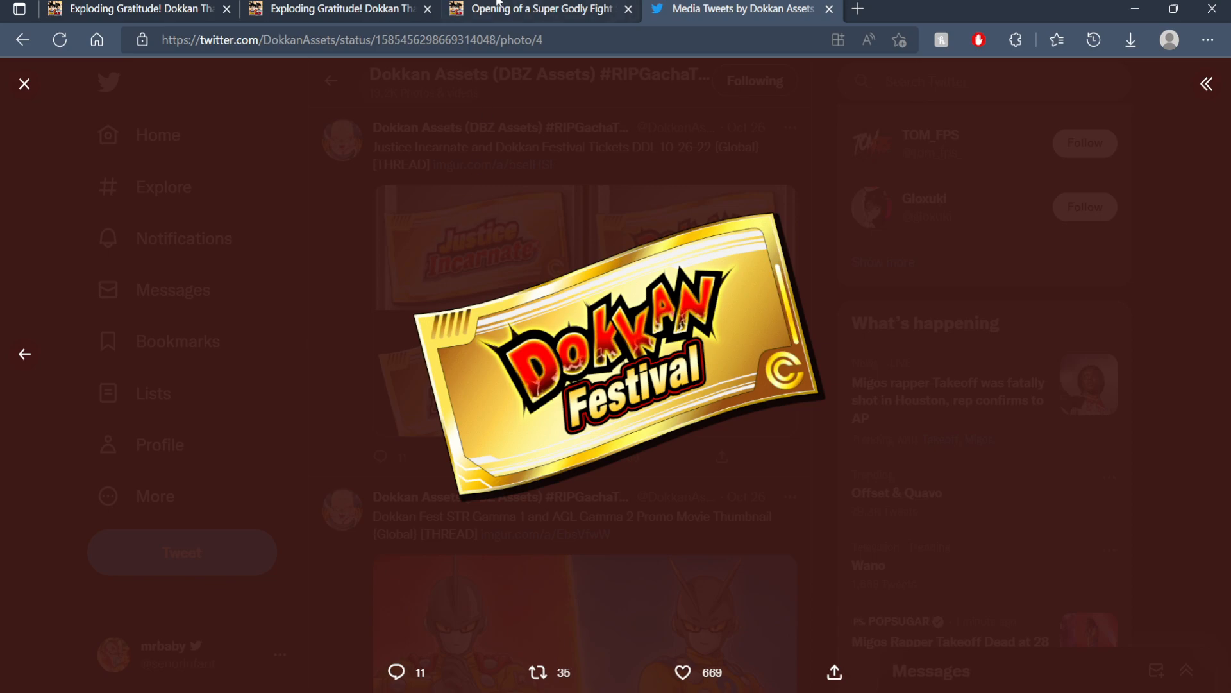
{"action": "left_click", "coordinate": [134, 9]}
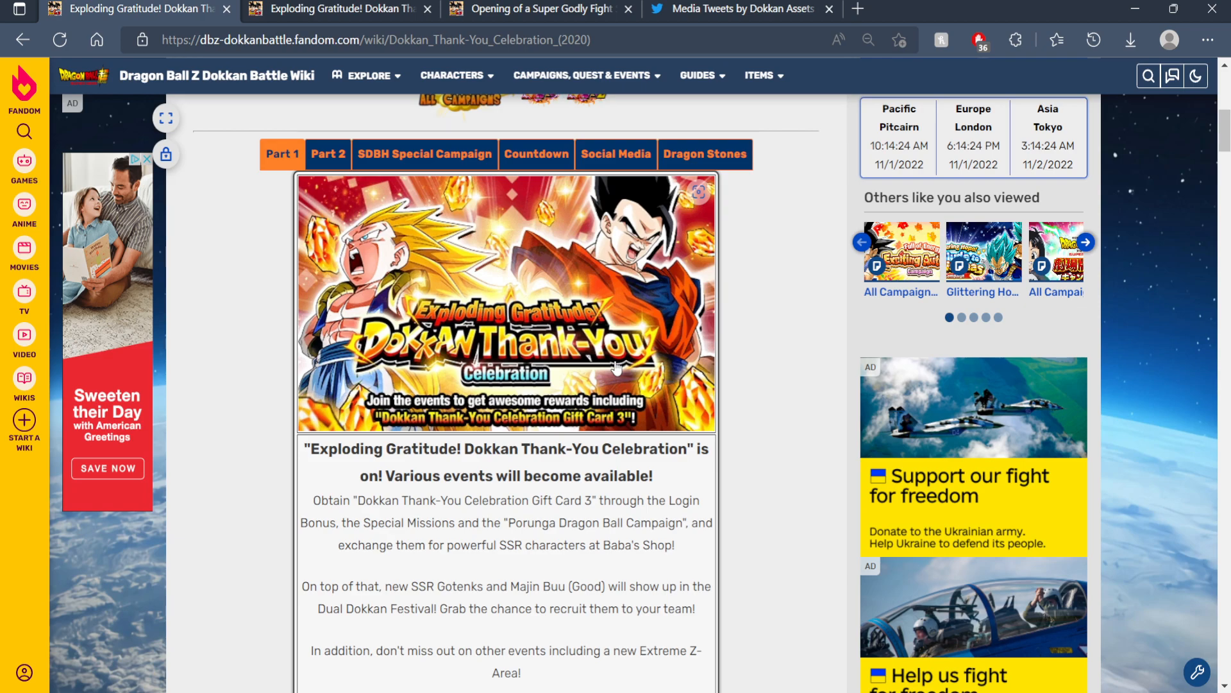
{"action": "left_click", "coordinate": [540, 9]}
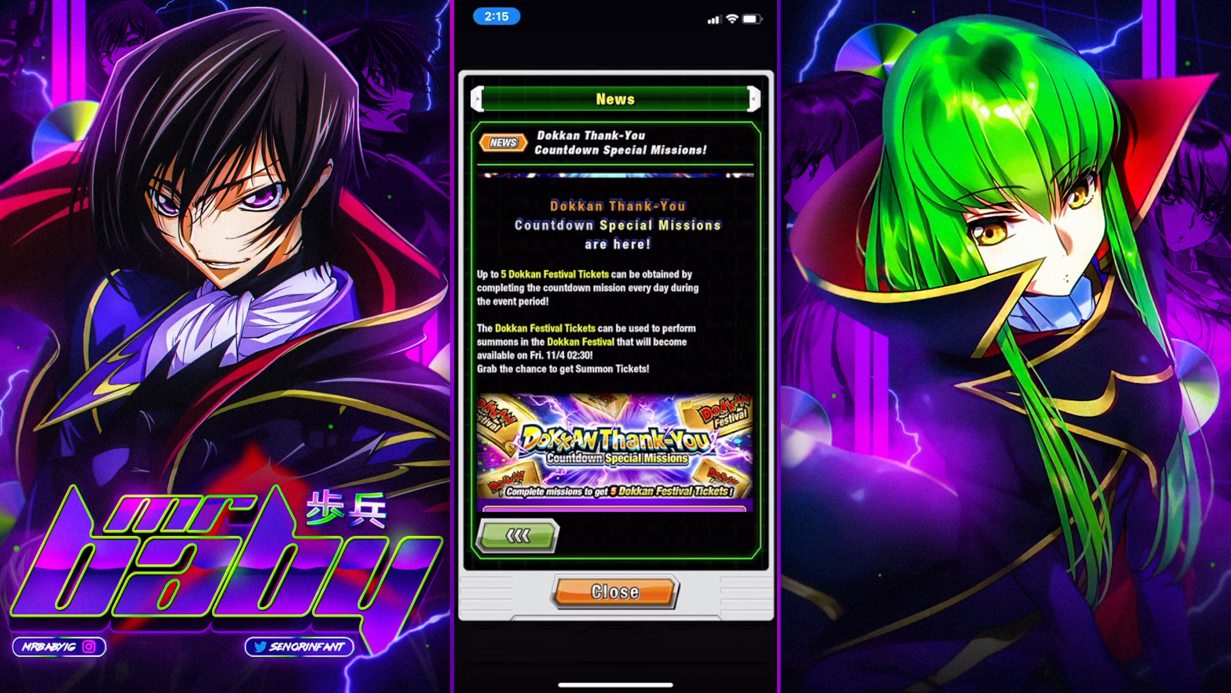
Step: Advance past the in-game Countdown Special Missions news so the wiki's Thank-You Celebration page shows again
{"action": "left_click", "coordinate": [585, 362]}
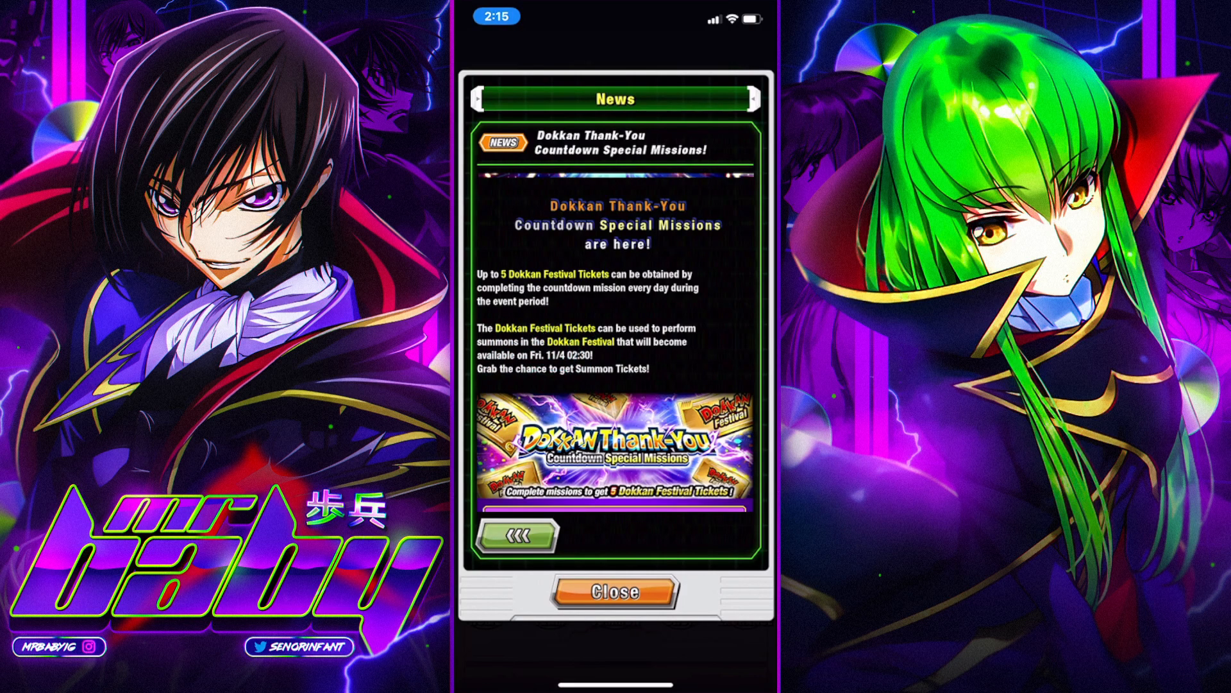
{"action": "left_click", "coordinate": [580, 362]}
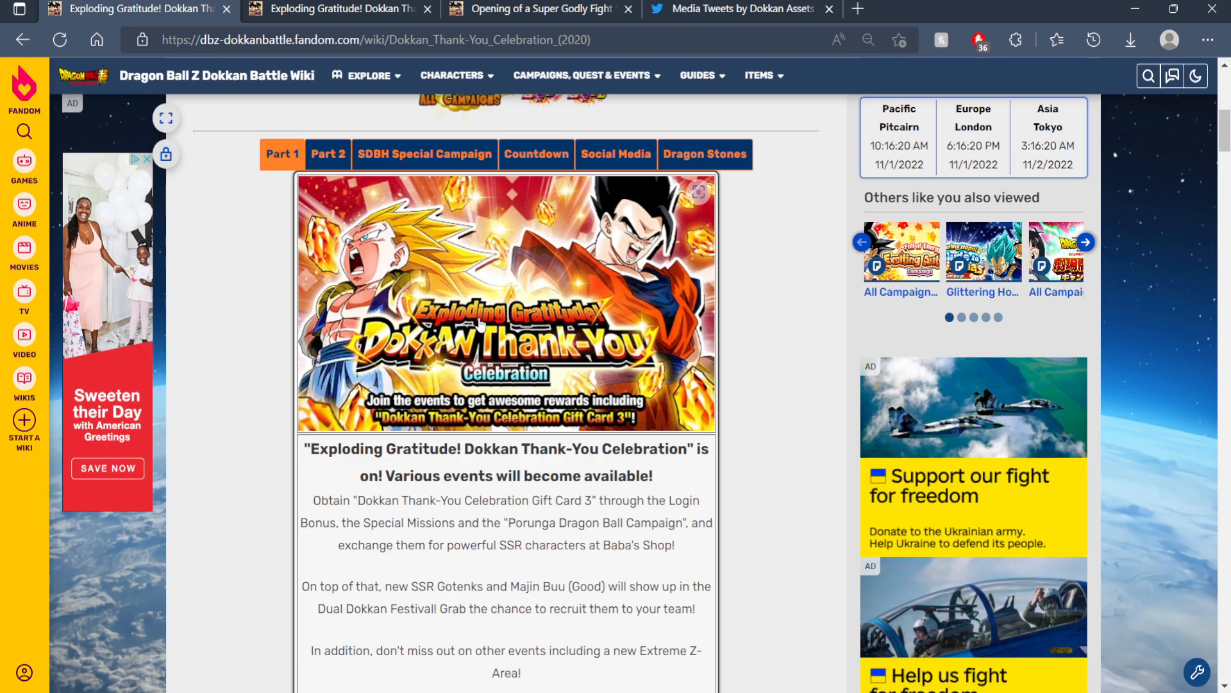
{"action": "mouse_move", "coordinate": [57, 412]}
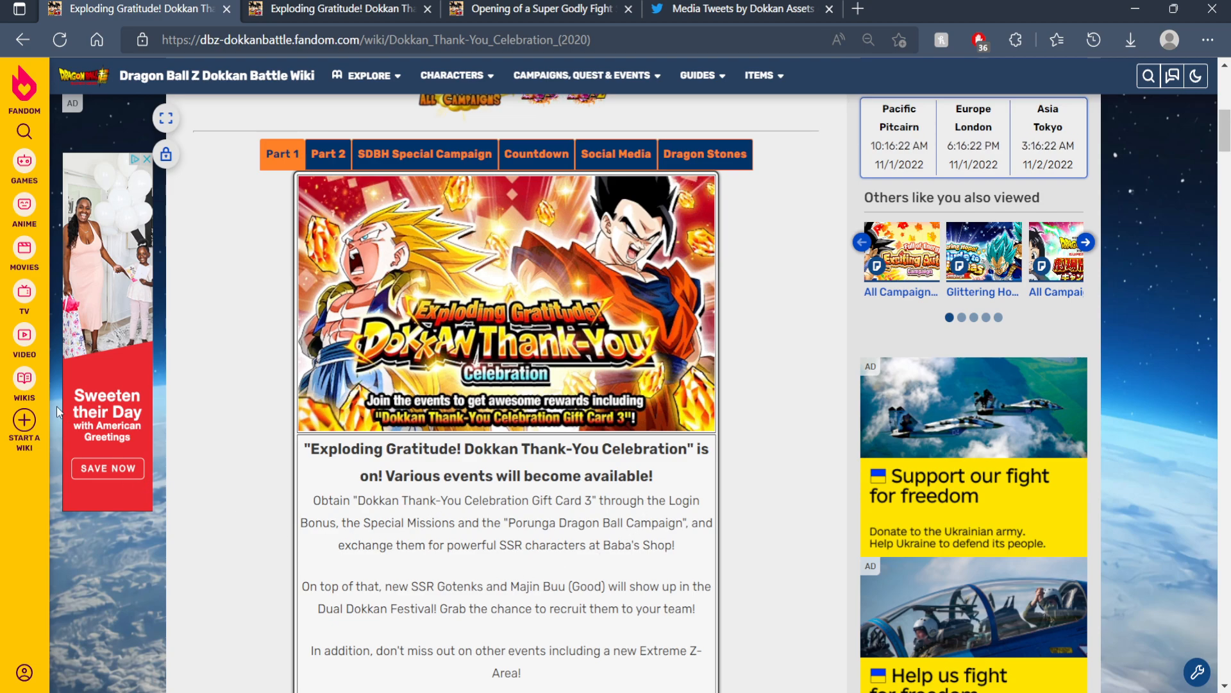